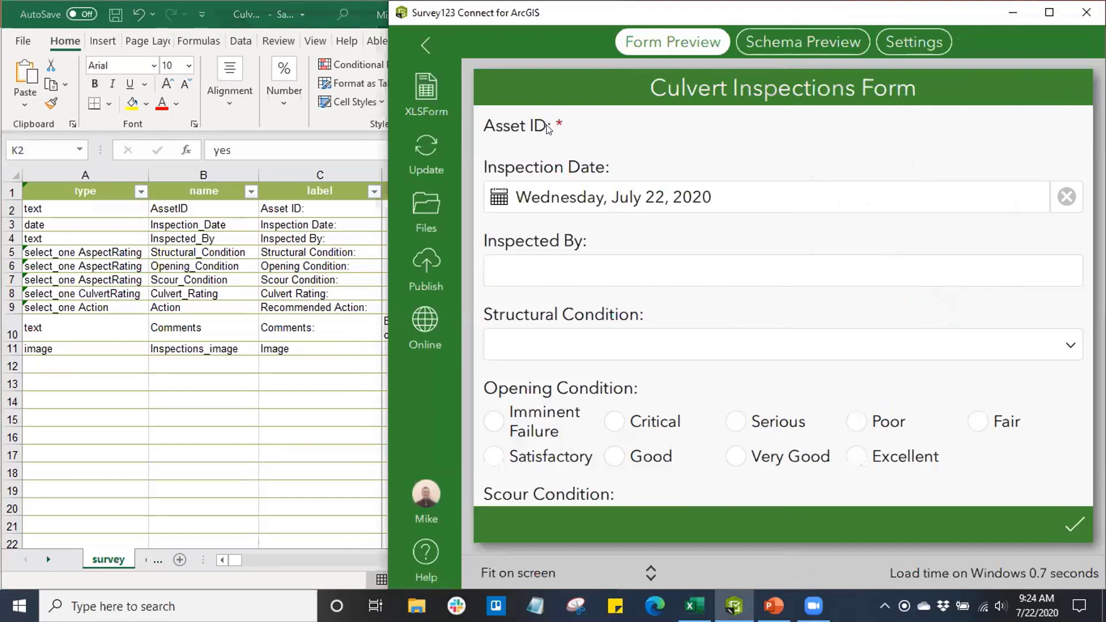
mouse_move(573, 147)
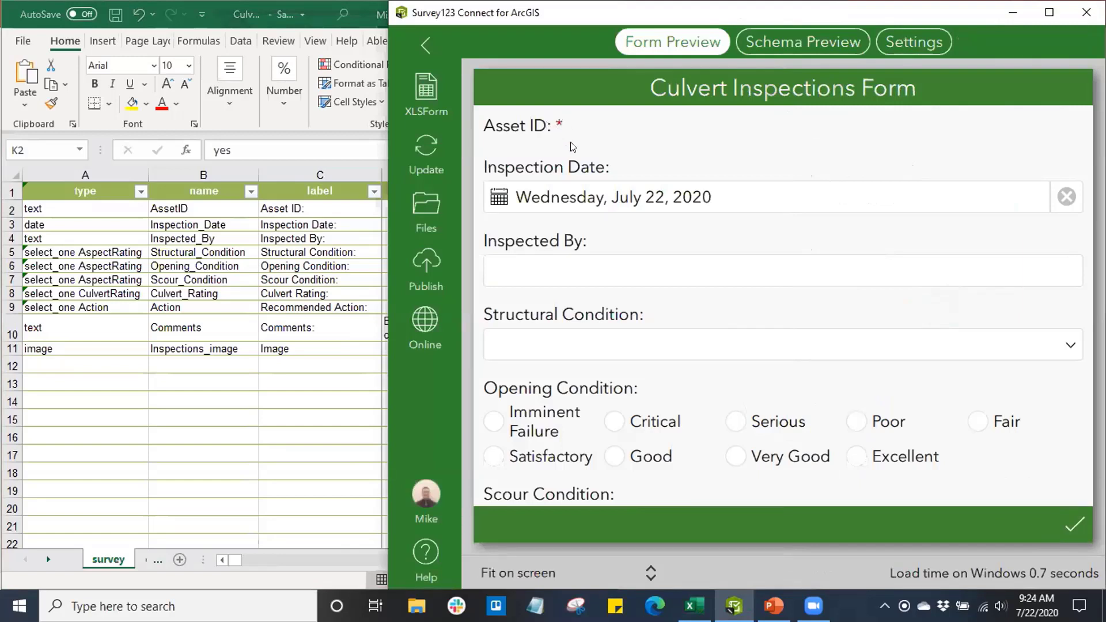
mouse_move(557, 136)
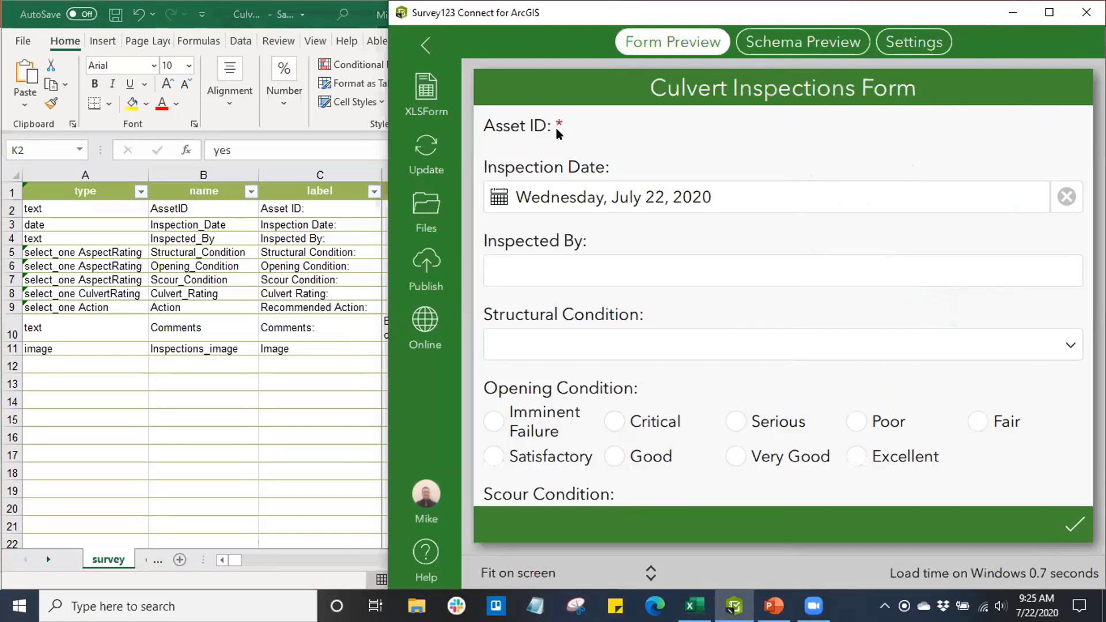
mouse_move(587, 136)
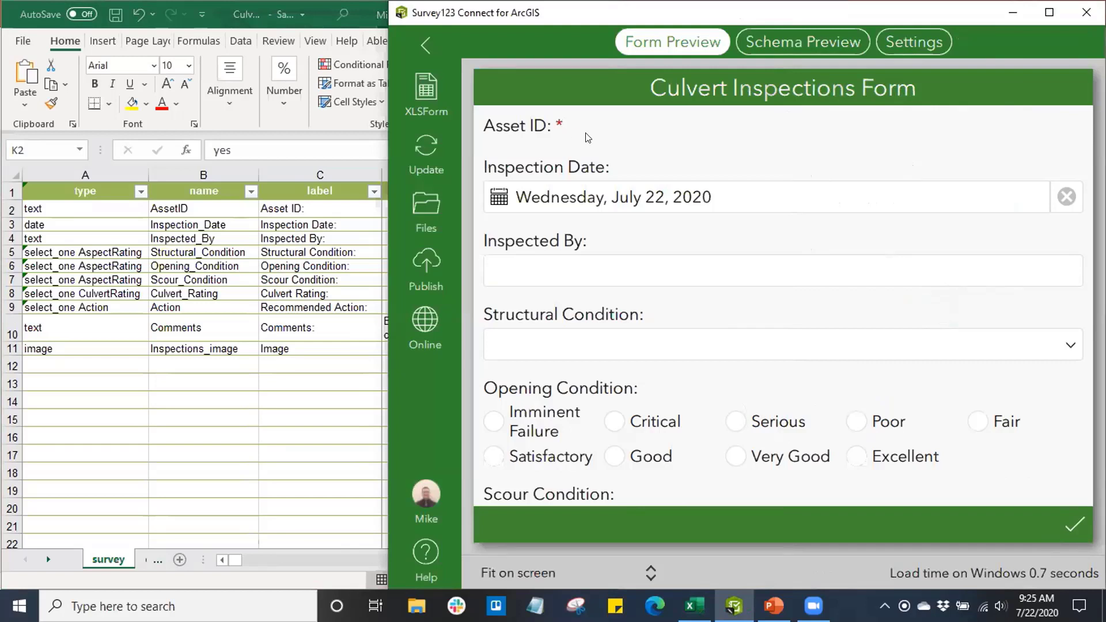
mouse_move(538, 166)
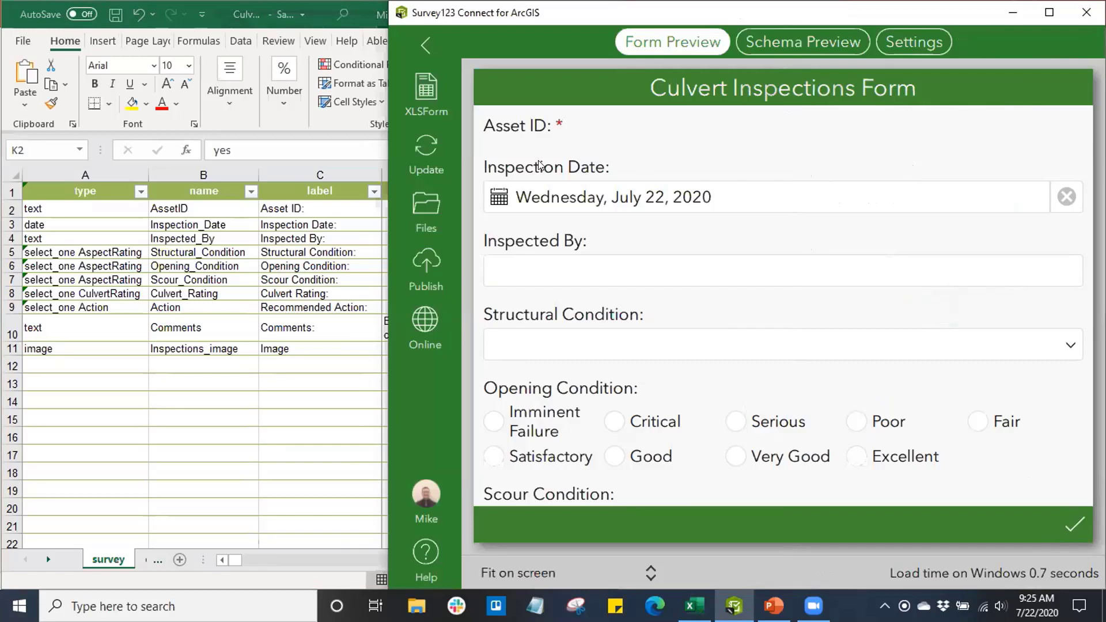
mouse_move(695, 202)
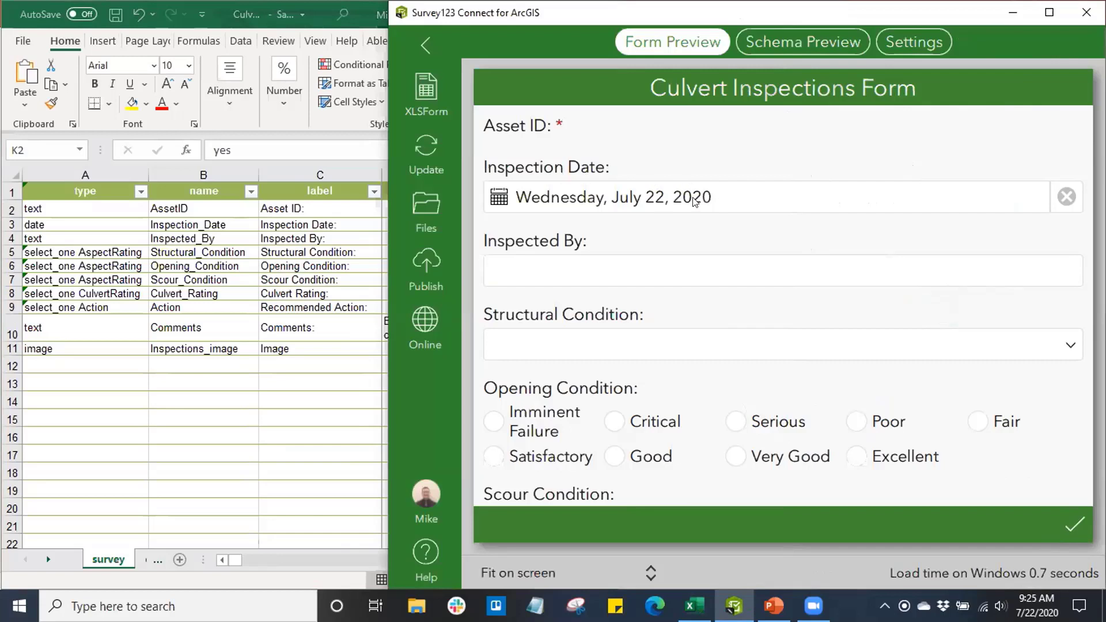
mouse_move(571, 181)
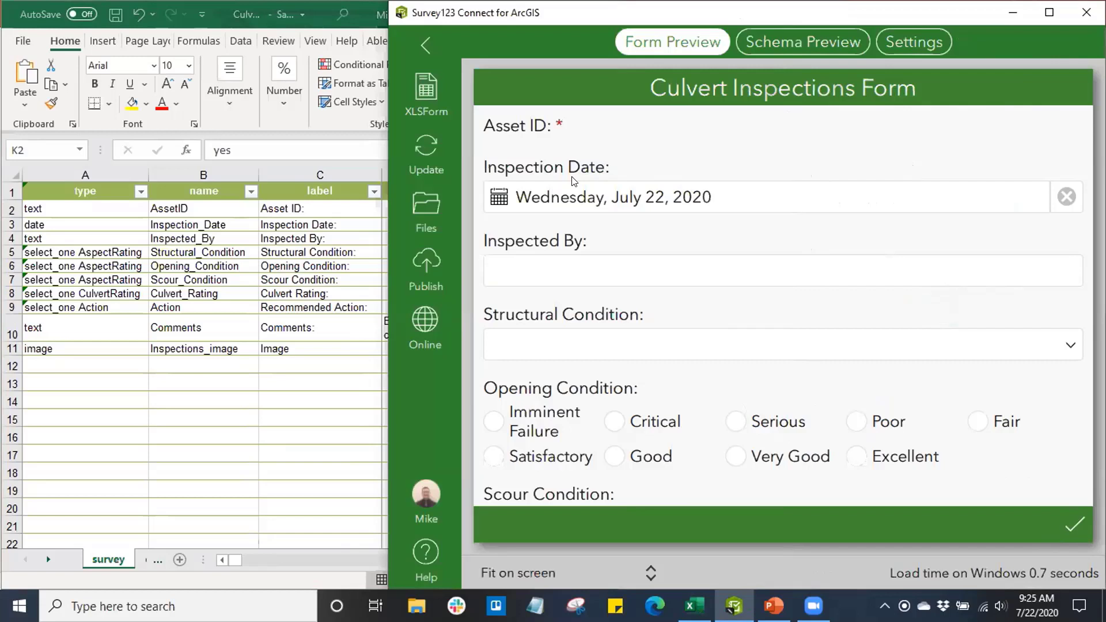
Enter MJG as the Inspected By answer and review Opening, Scour and Culvert Rating choices
click(776, 270)
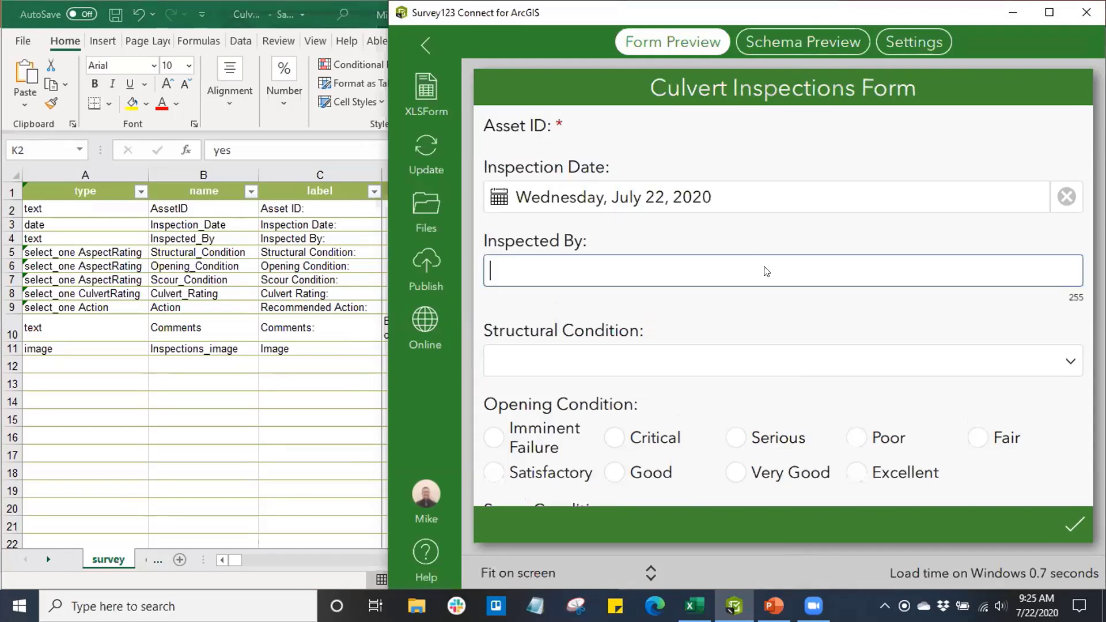
scroll(down, 3)
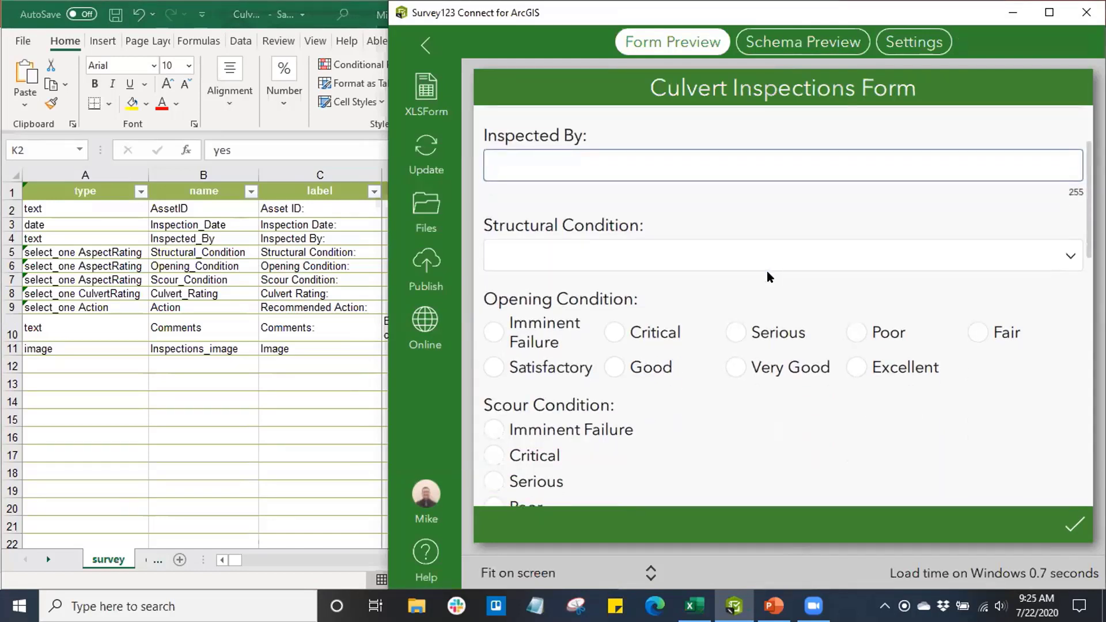
text(MJG)
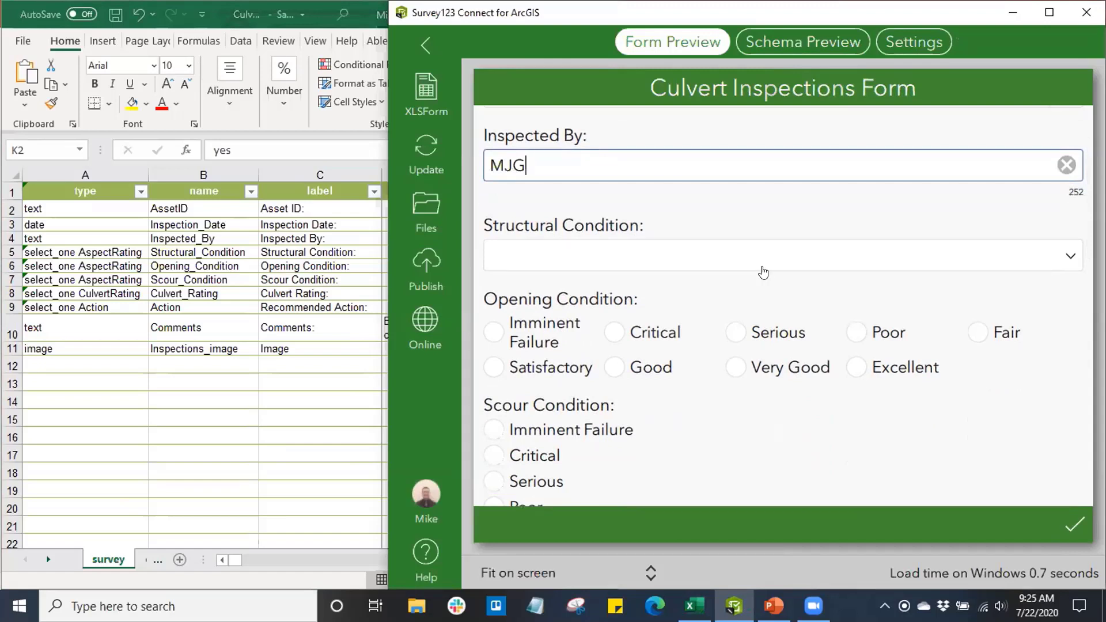
mouse_move(619, 252)
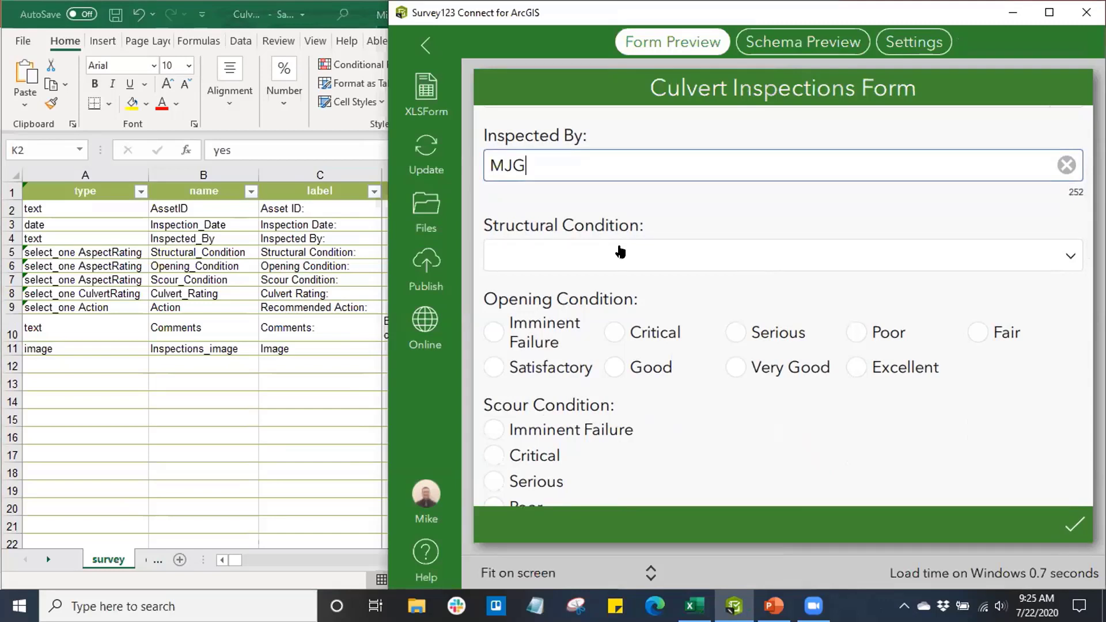
scroll(down, 3)
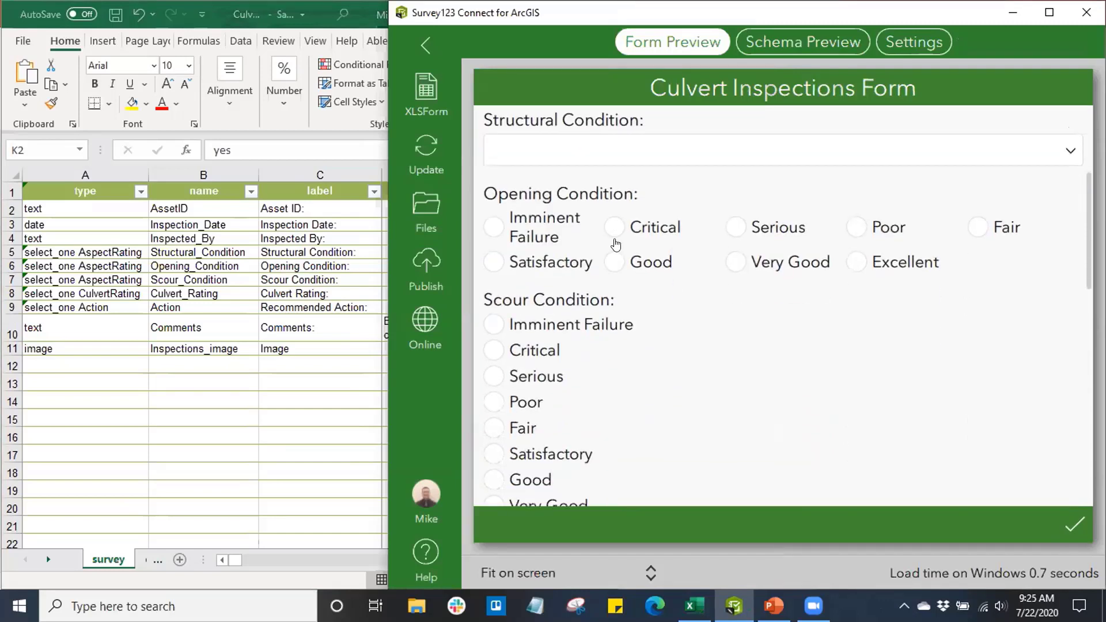
scroll(down, 3)
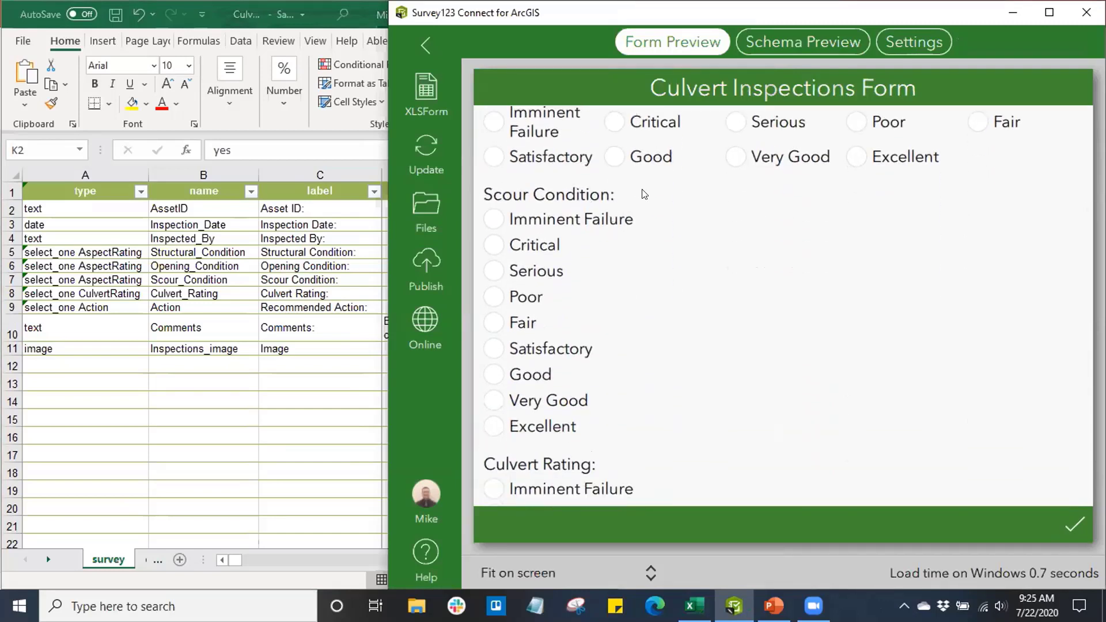
mouse_move(521, 224)
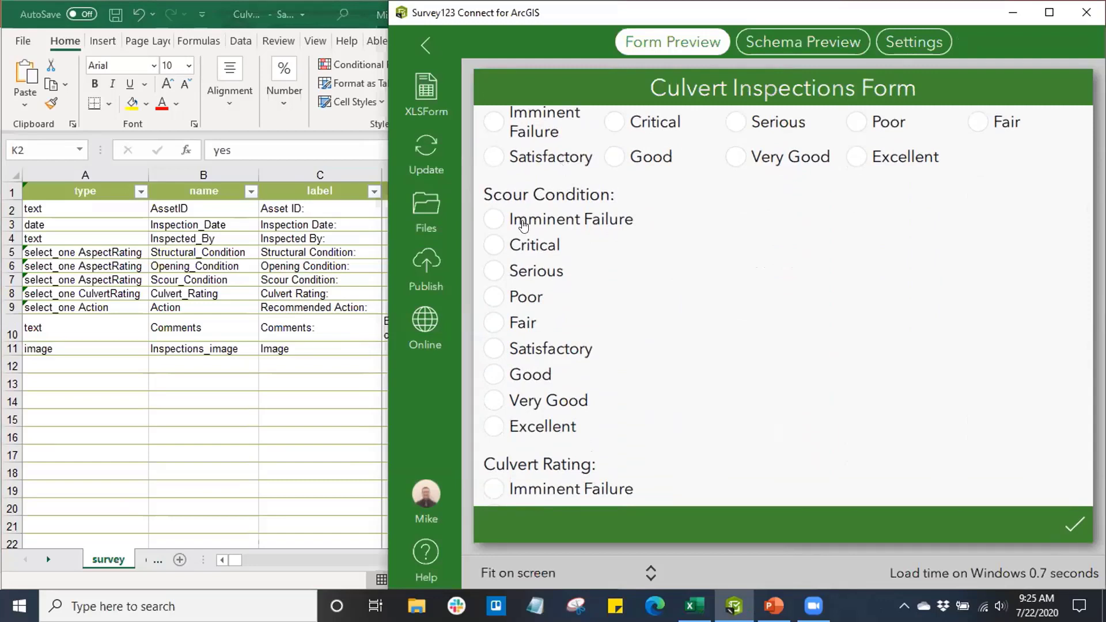
mouse_move(522, 217)
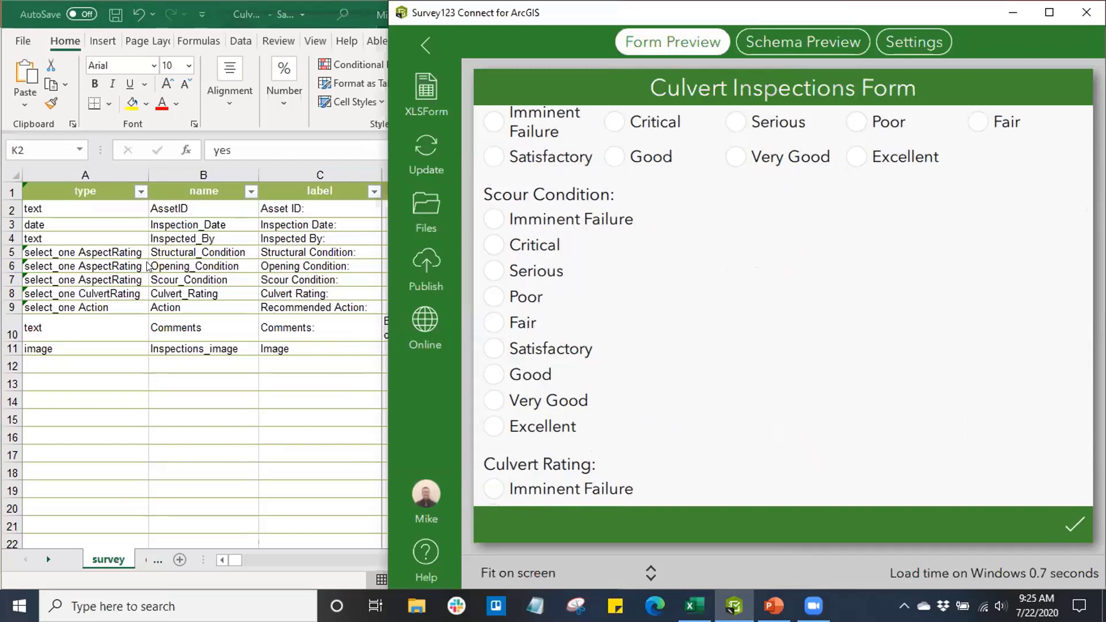
mouse_move(515, 219)
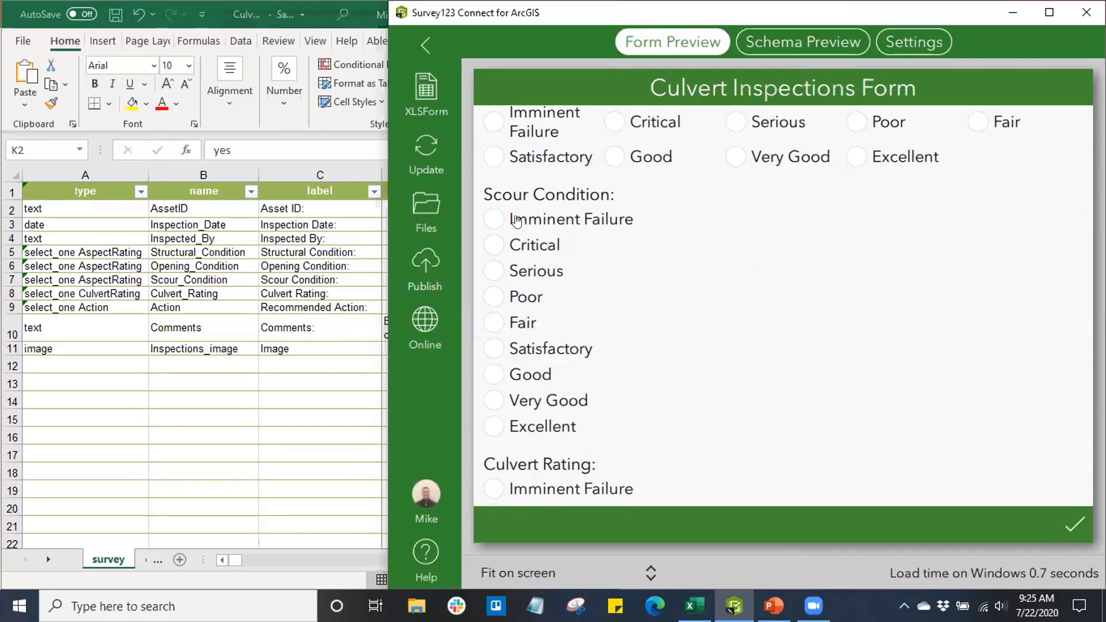
mouse_move(526, 423)
text(MJG)
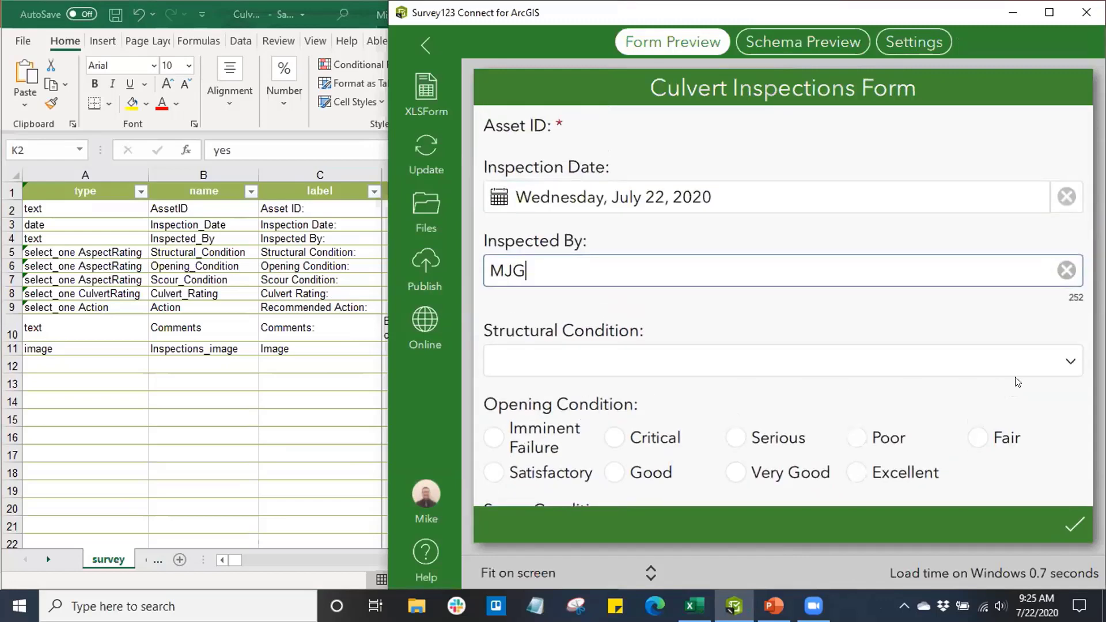
click(779, 361)
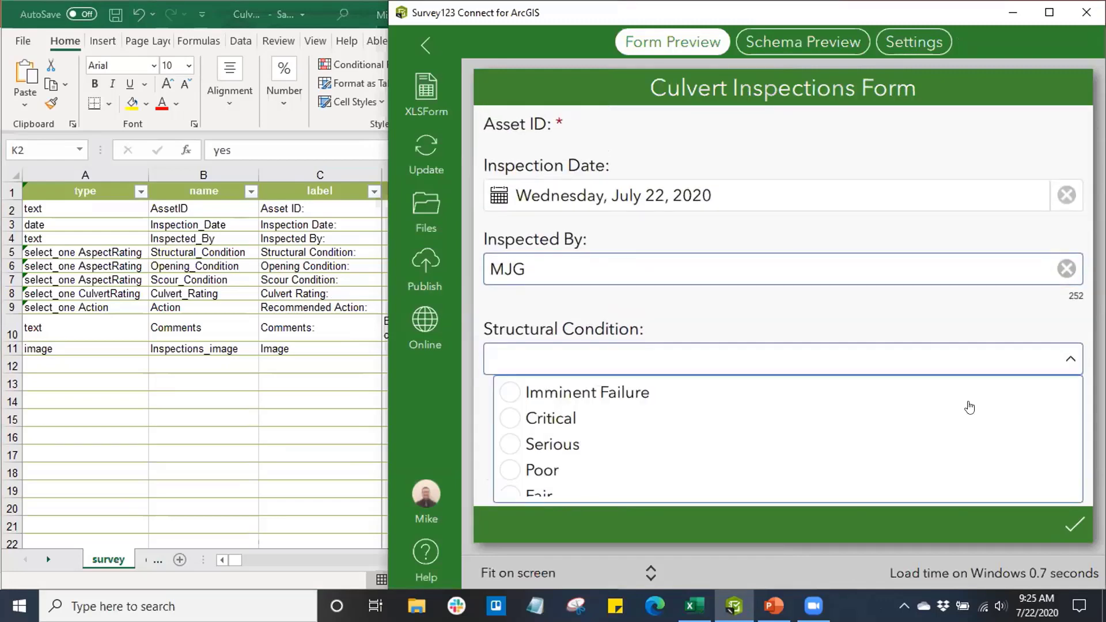
scroll(down, 3)
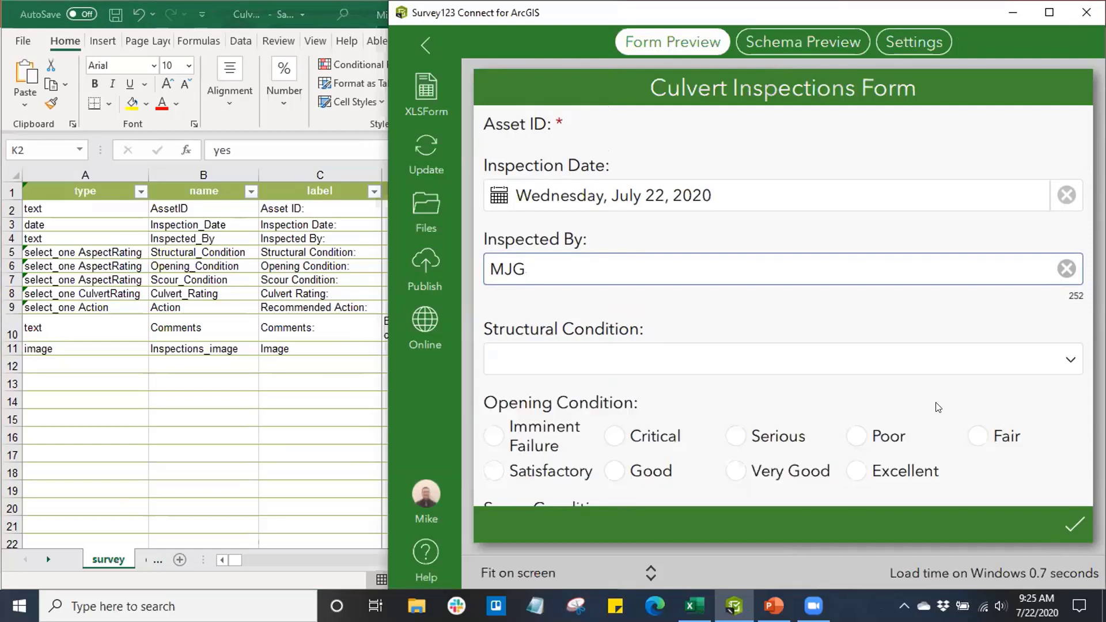
scroll(down, 3)
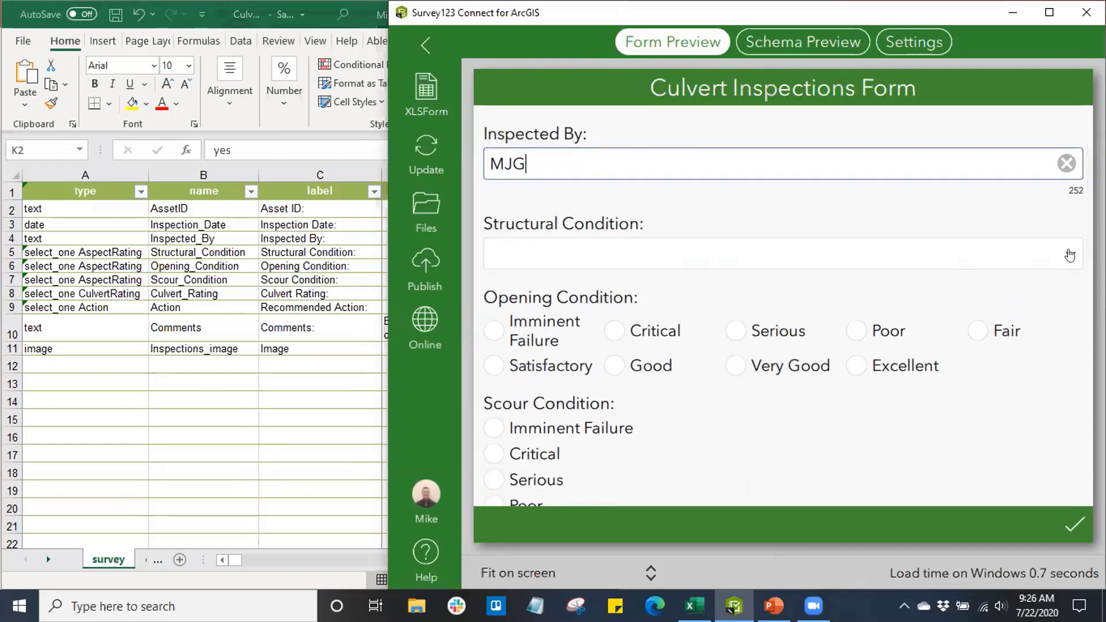
click(775, 254)
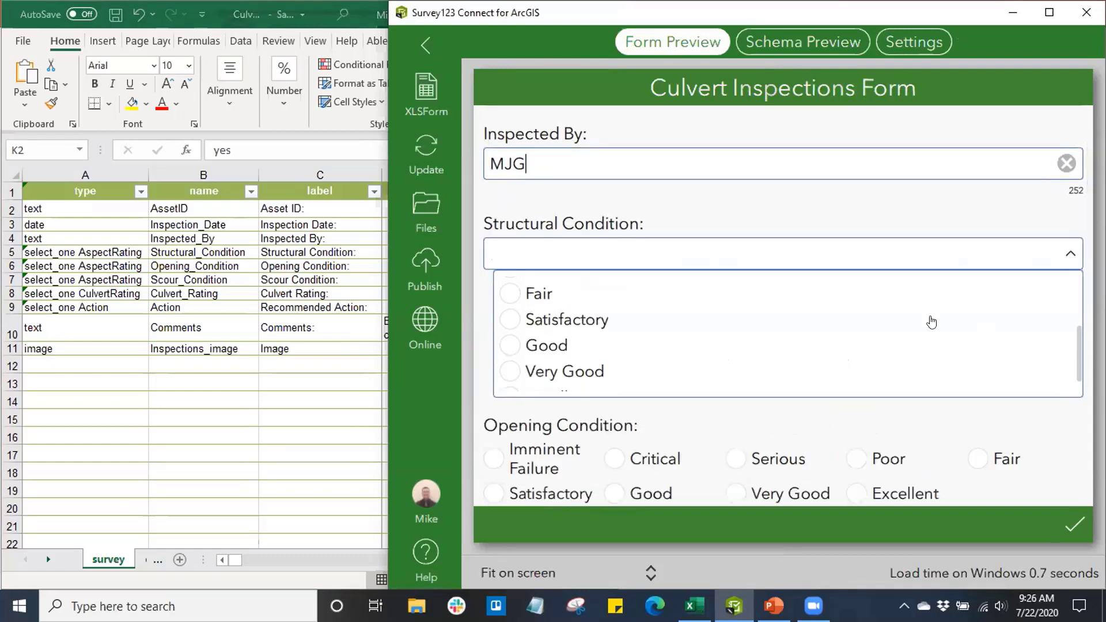
scroll(down, 3)
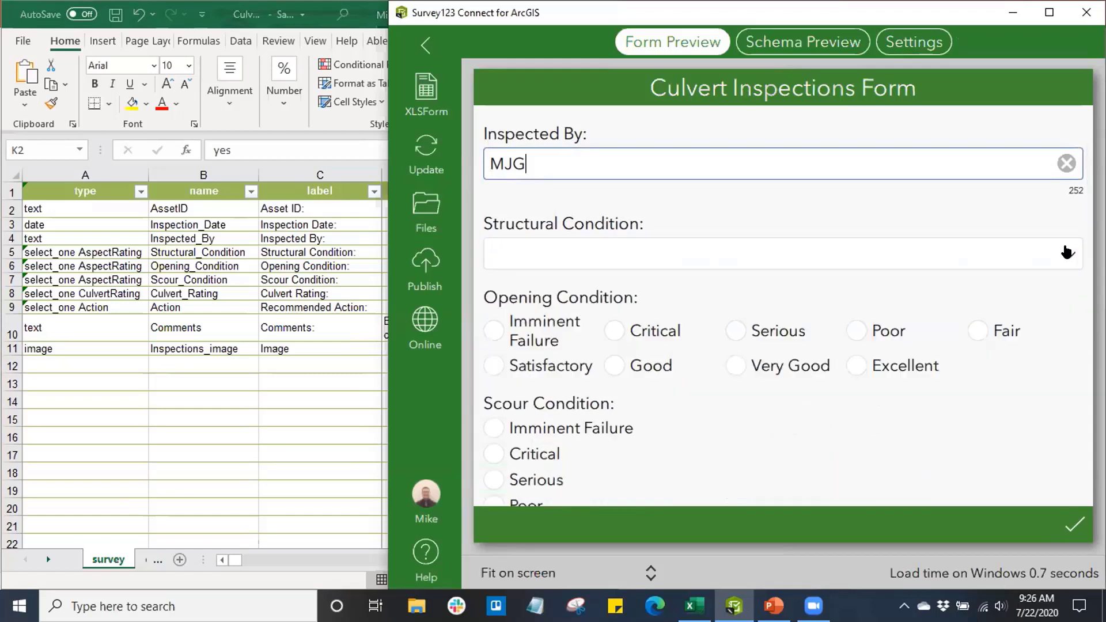
scroll(down, 3)
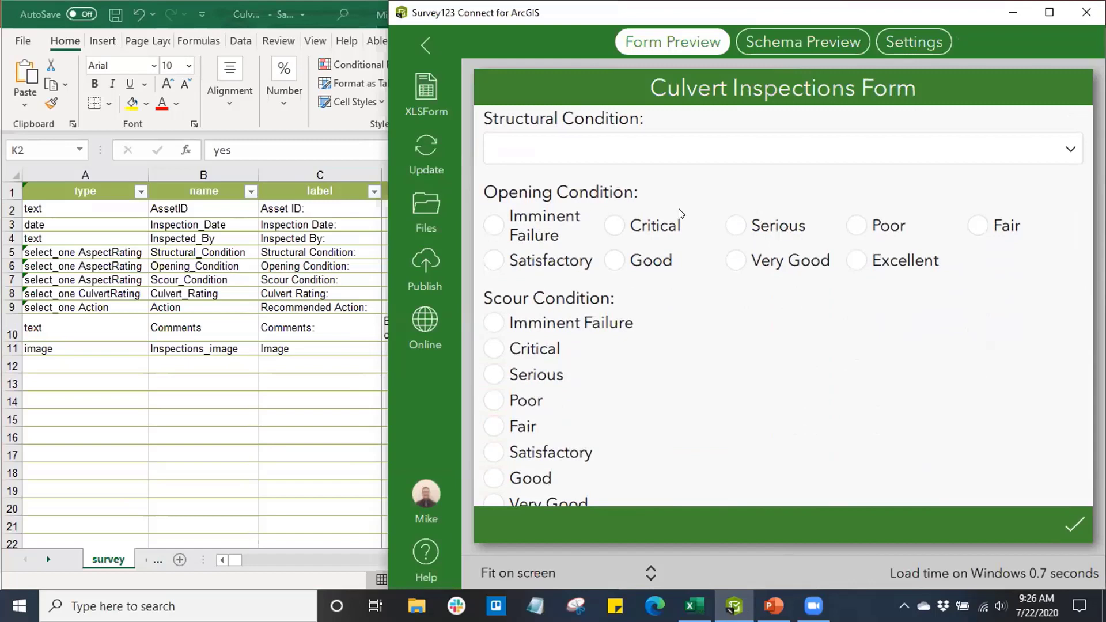
mouse_move(729, 224)
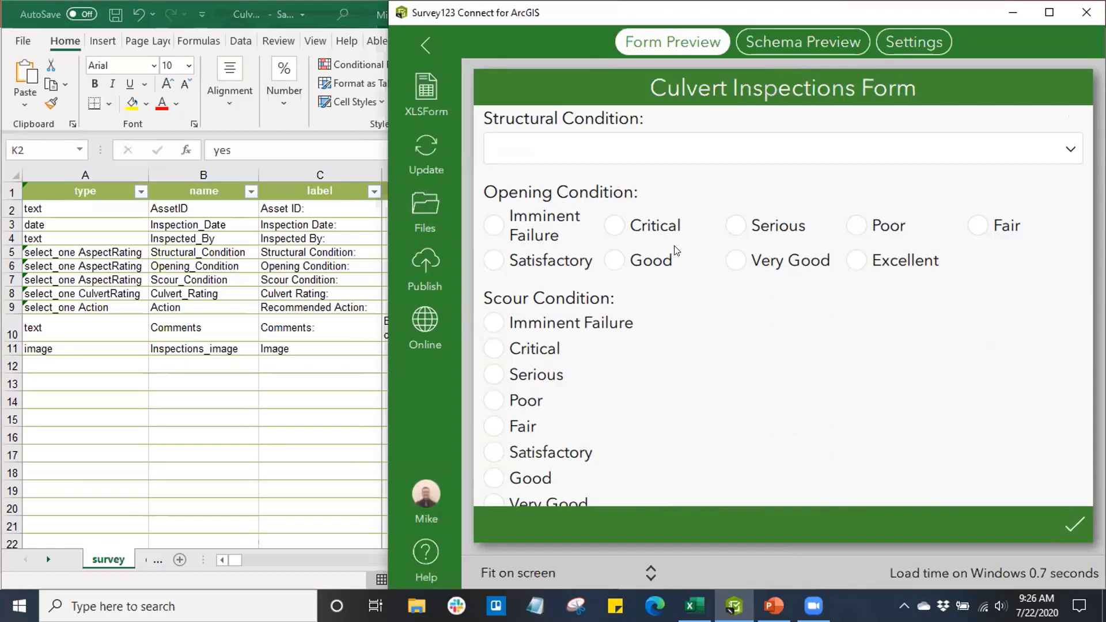
mouse_move(575, 335)
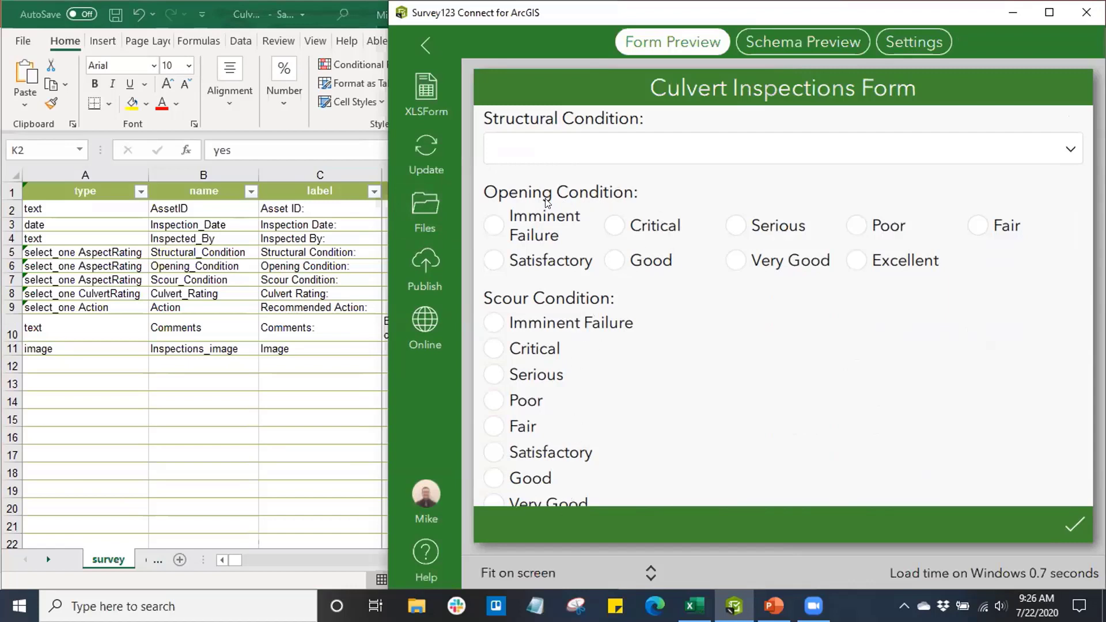
mouse_move(1003, 243)
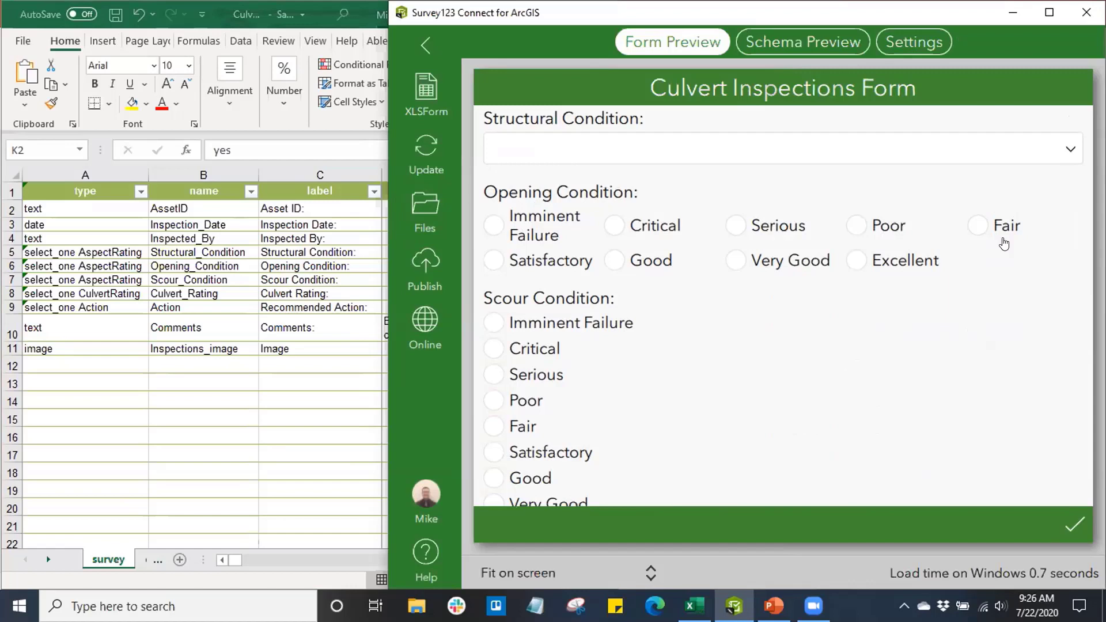
mouse_move(985, 240)
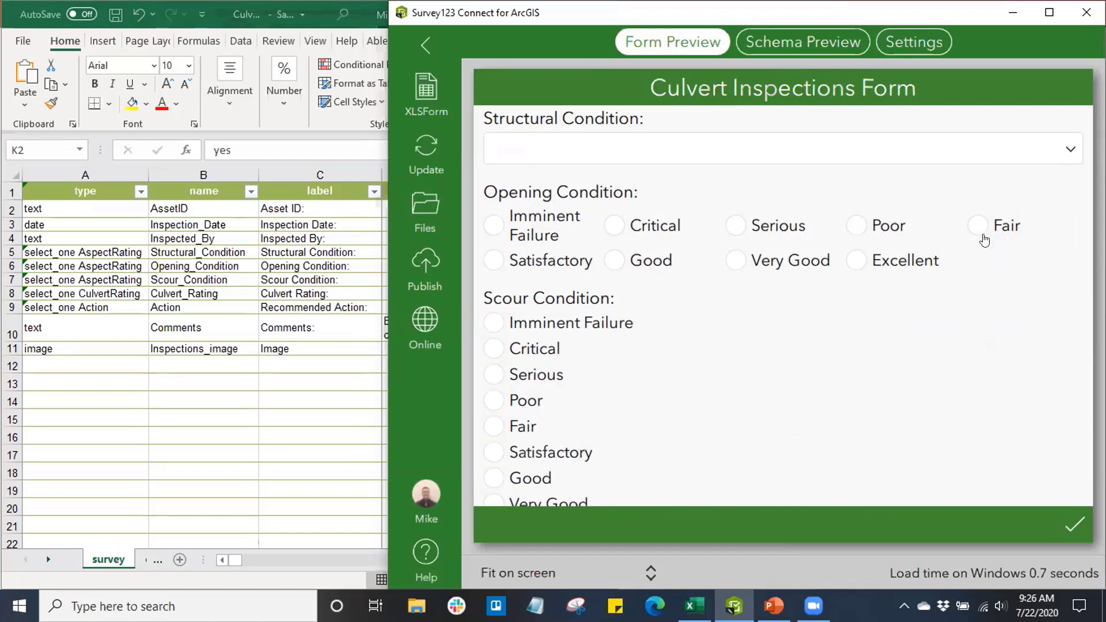
mouse_move(535, 235)
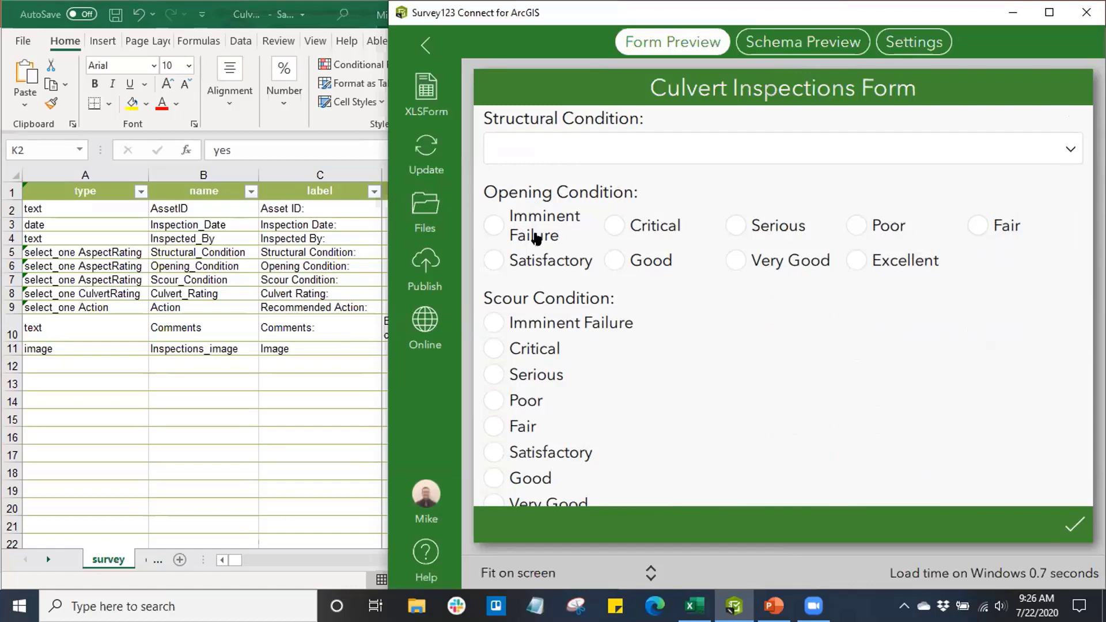
mouse_move(942, 235)
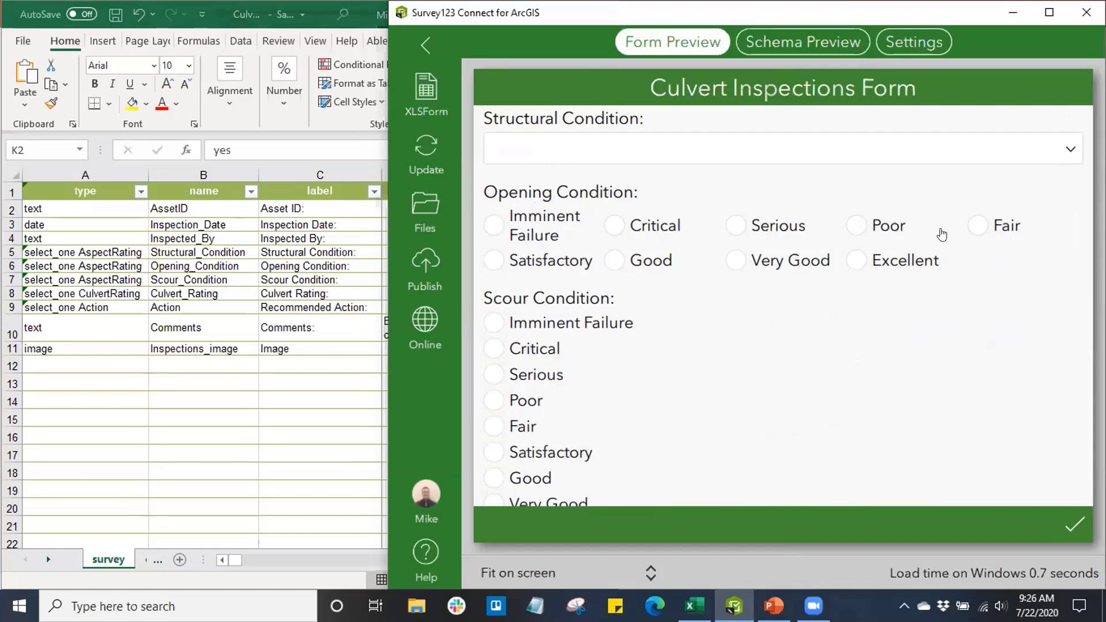
mouse_move(770, 243)
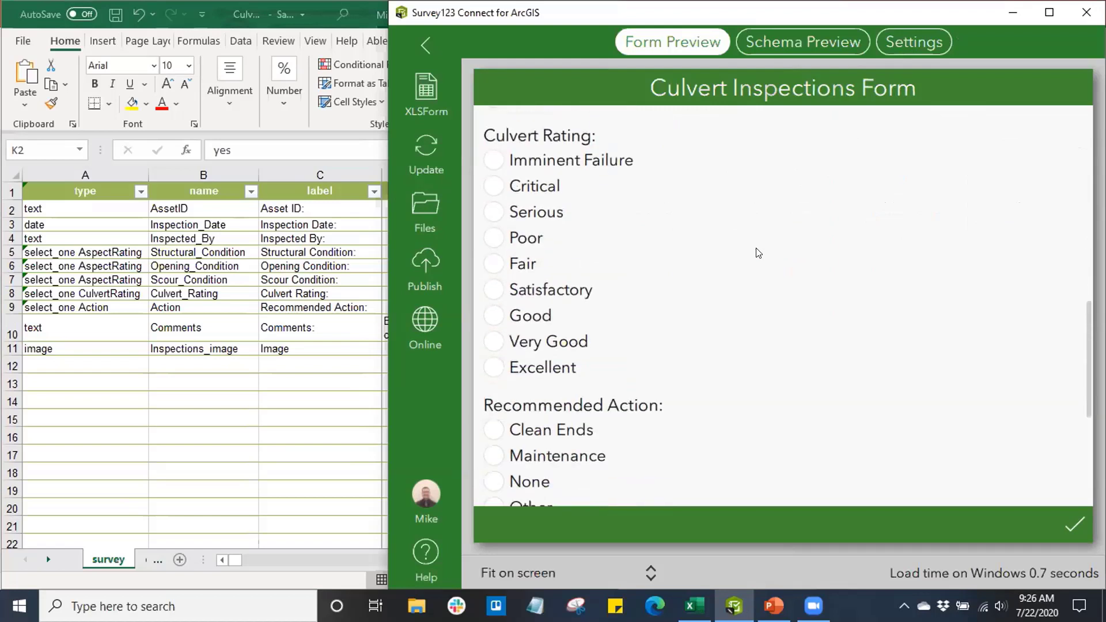
Scroll the preview to the Comments box and activate it, showing its 255-character limit
scroll(down, 3)
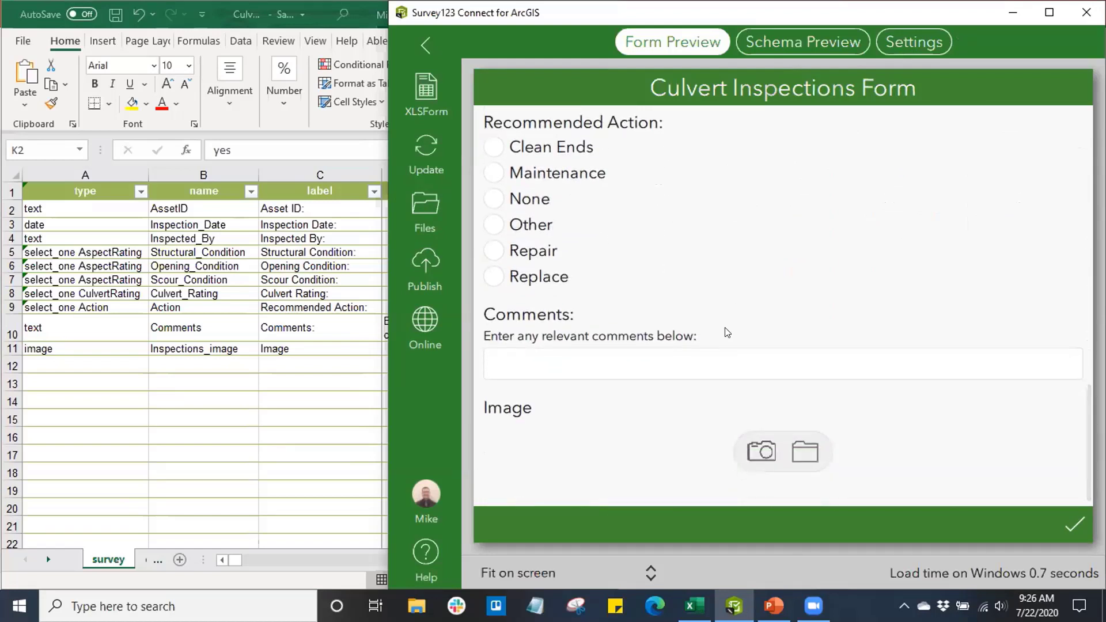
mouse_move(604, 343)
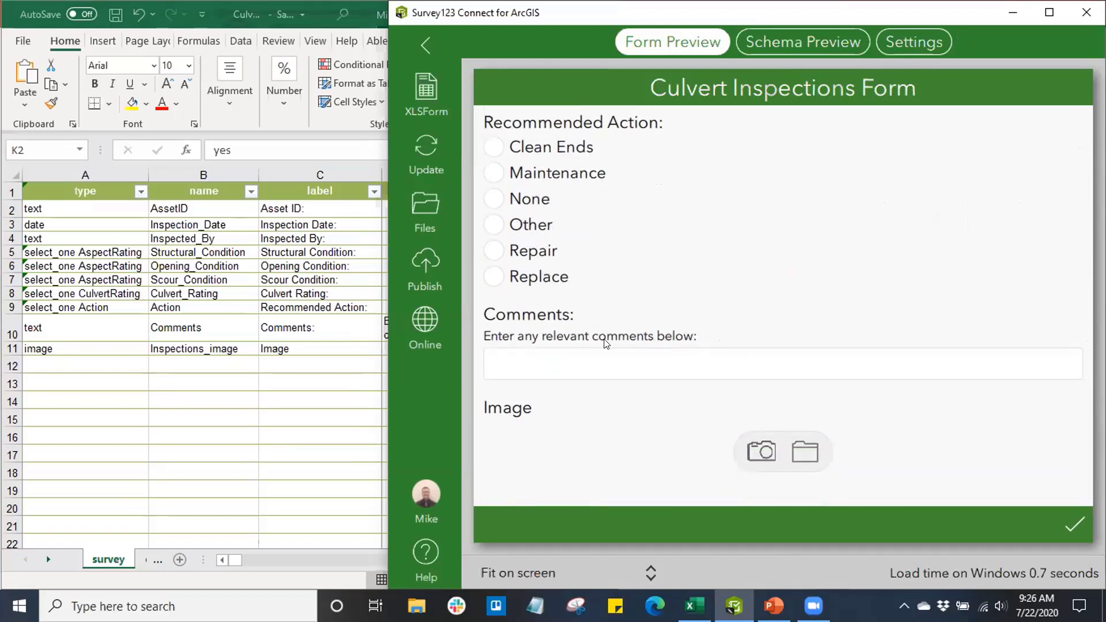
mouse_move(534, 349)
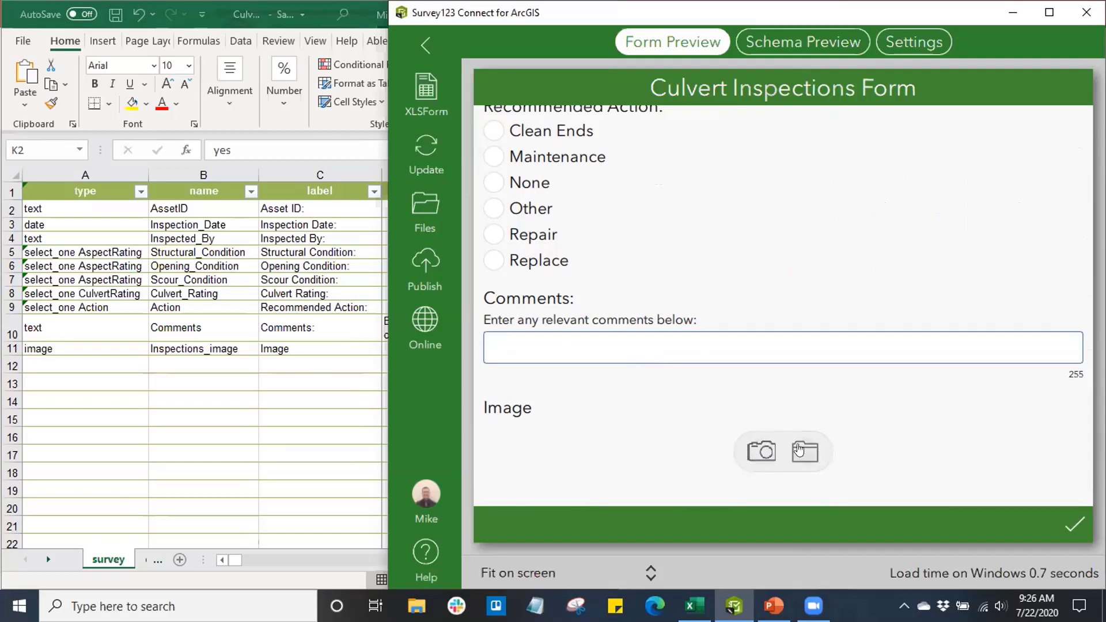
click(781, 346)
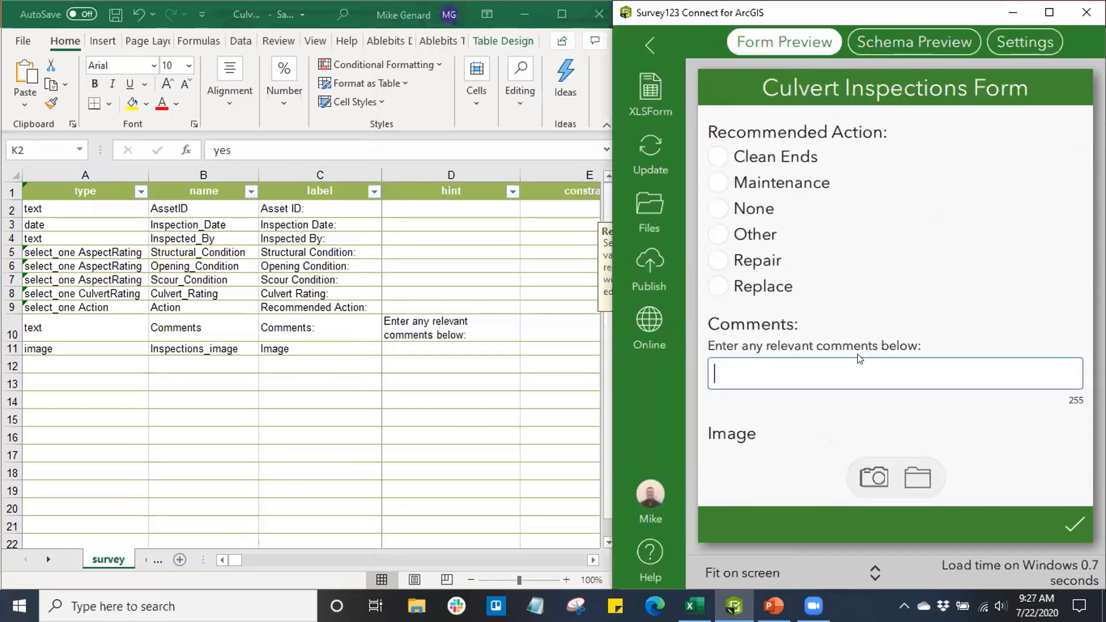
Start publishing the Culvert Inspections survey from the sidebar and confirm Publish Survey
scroll(up, 3)
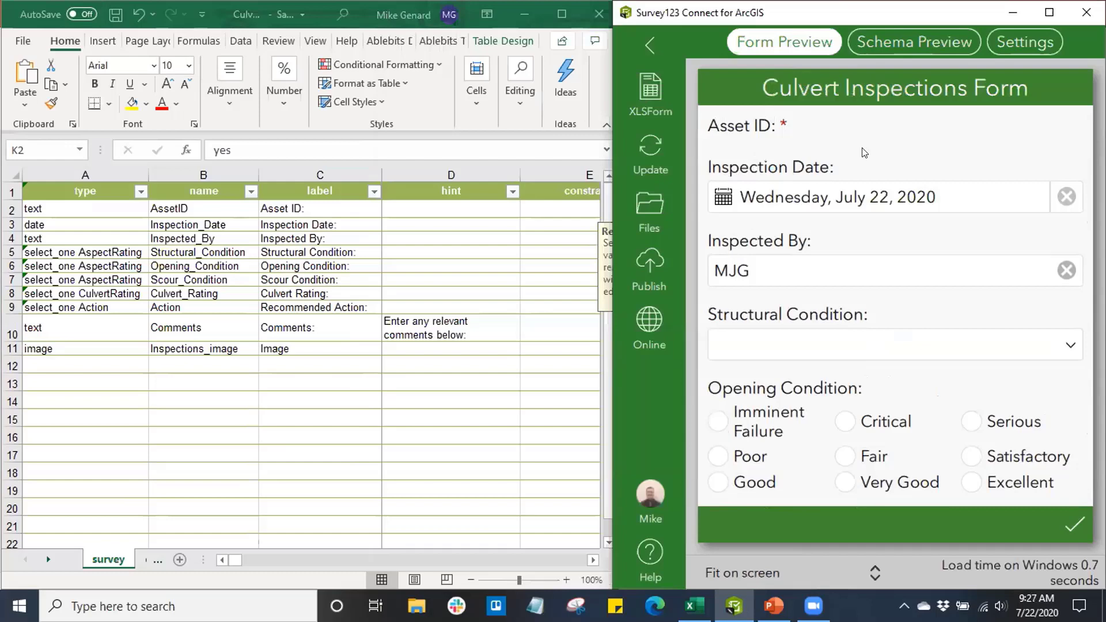
mouse_move(649, 271)
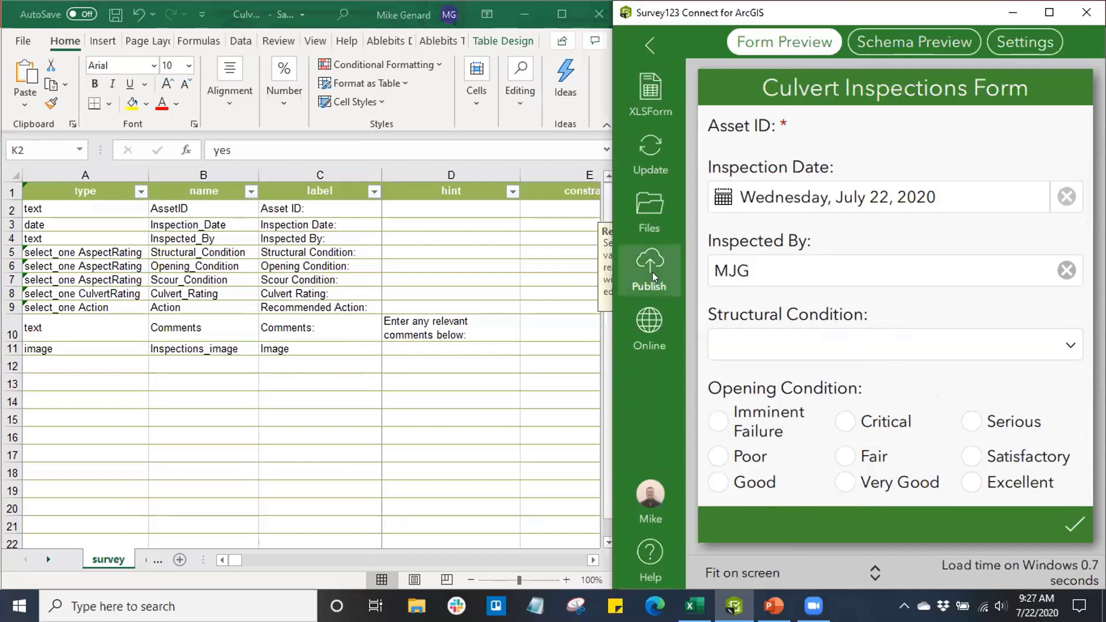
click(648, 268)
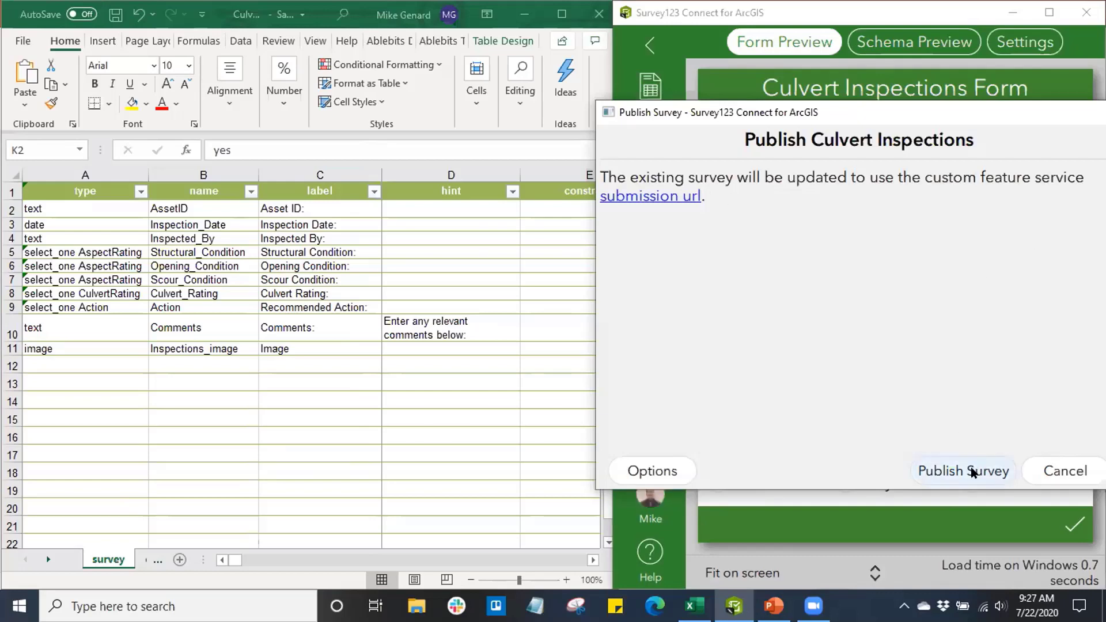
click(962, 470)
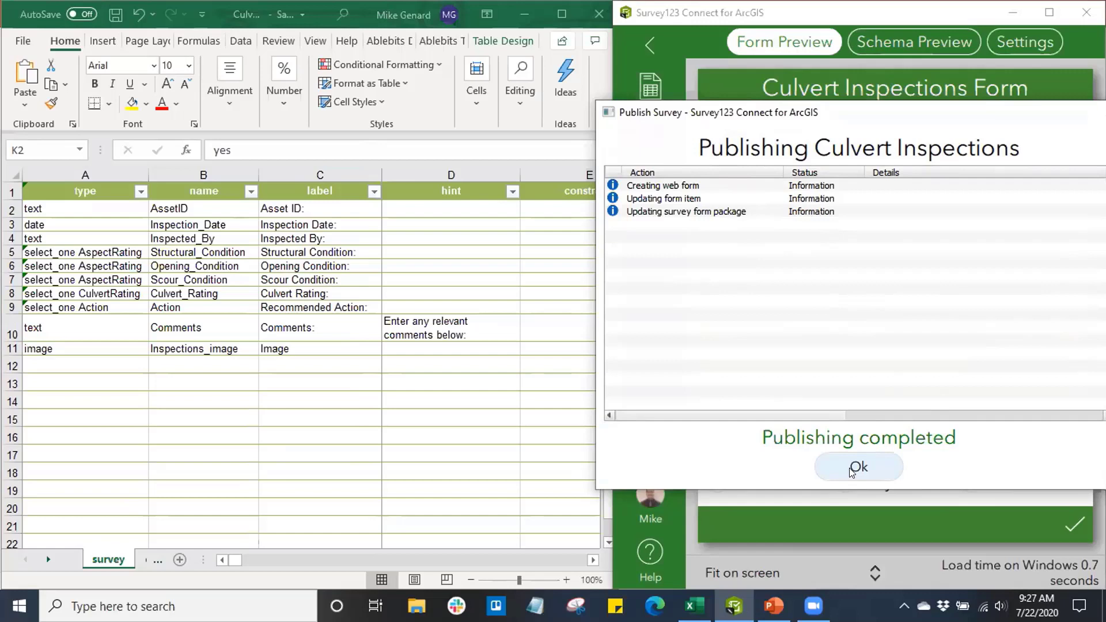
Dismiss the Publishing completed notice to return to the Form preview
click(857, 467)
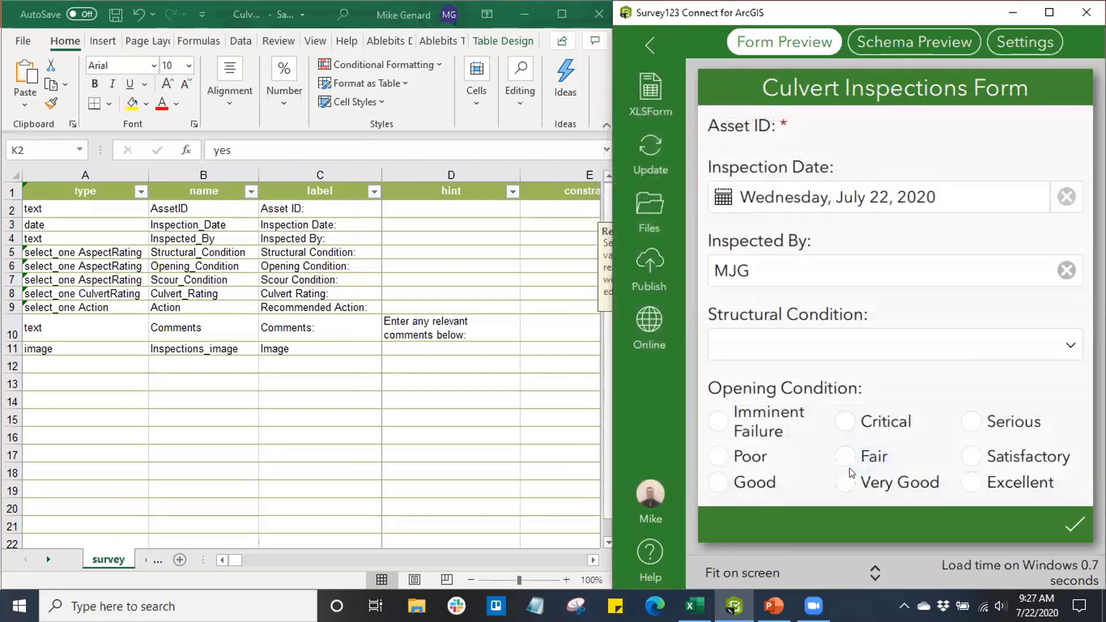